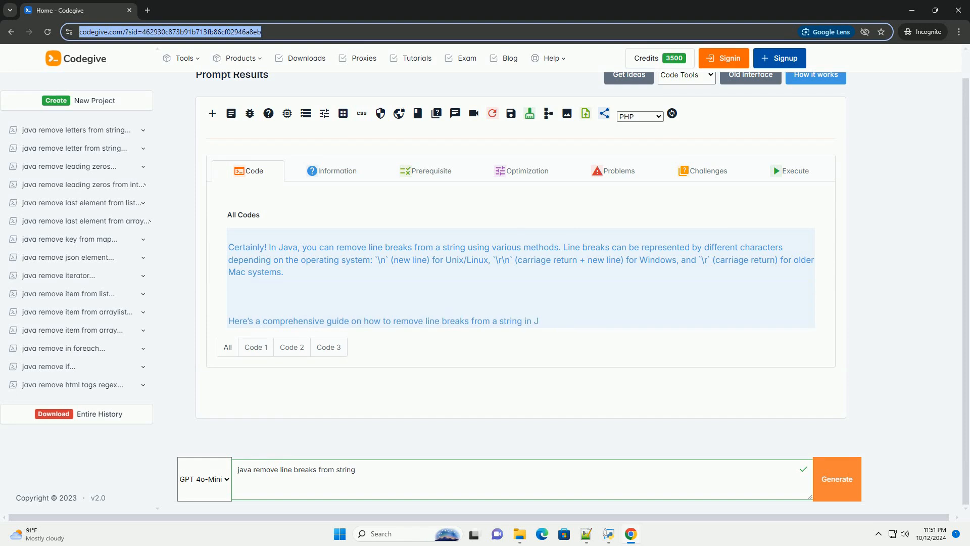
pyautogui.scroll(-3)
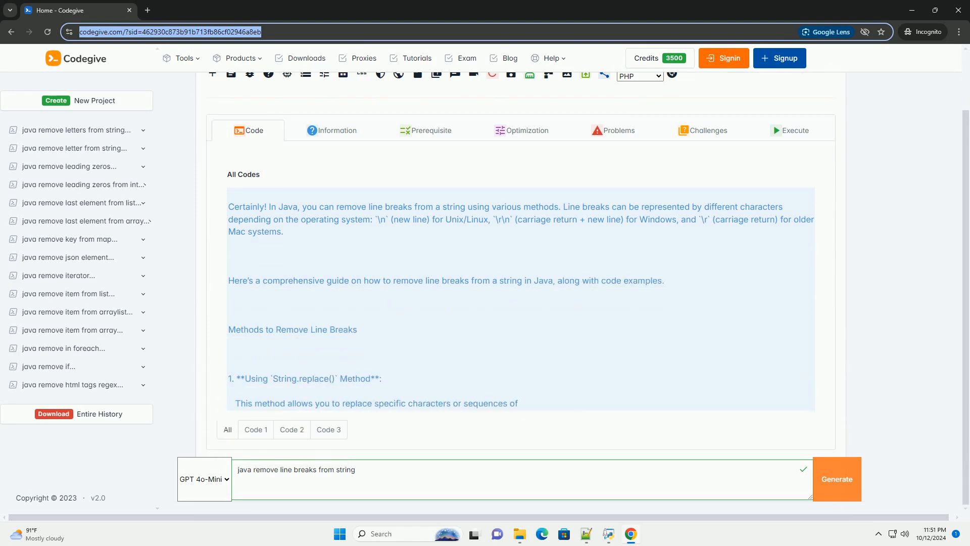
pyautogui.scroll(-3)
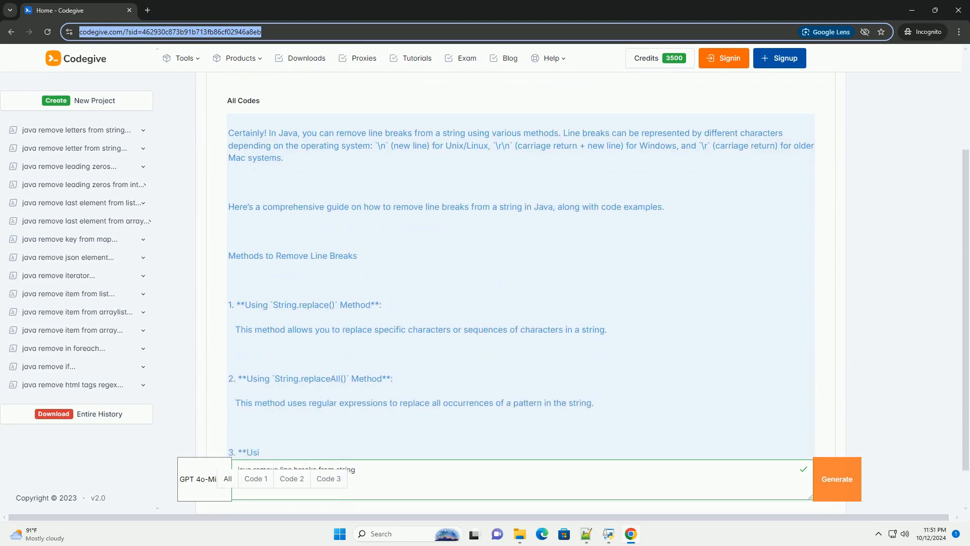
pyautogui.scroll(-3)
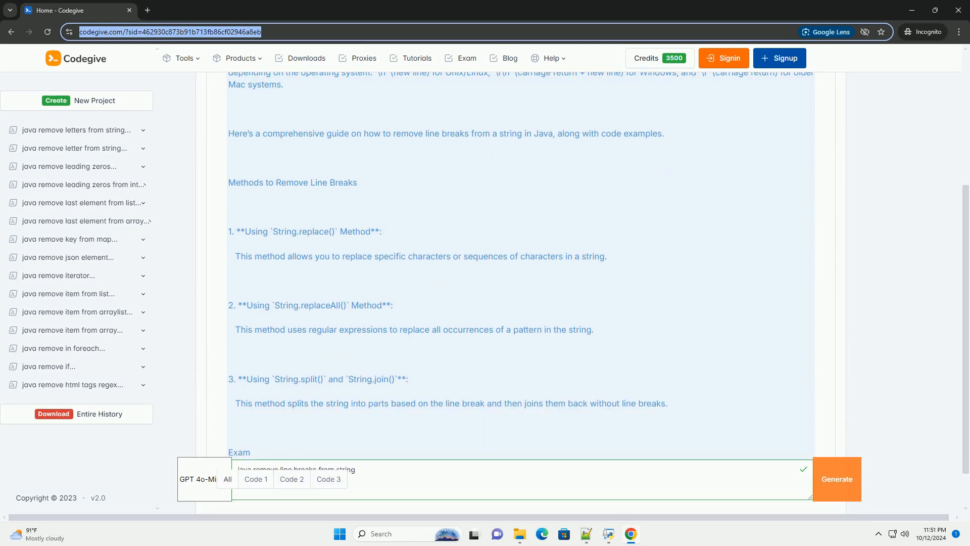
pyautogui.scroll(-3)
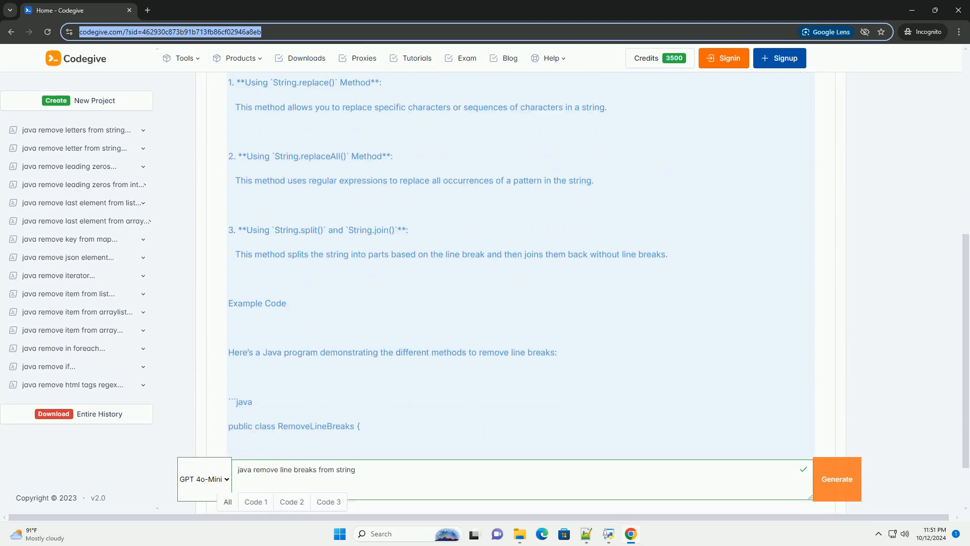
pyautogui.scroll(-3)
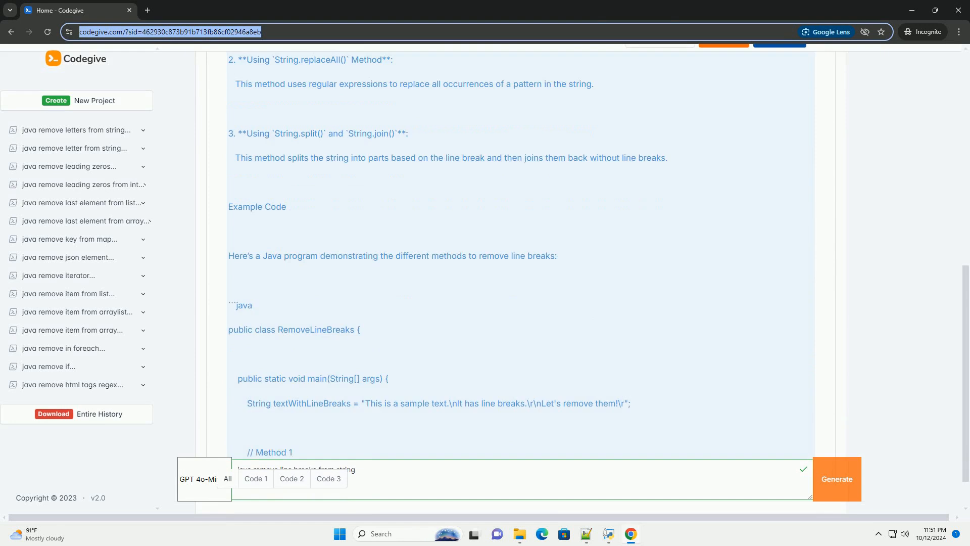
pyautogui.scroll(-3)
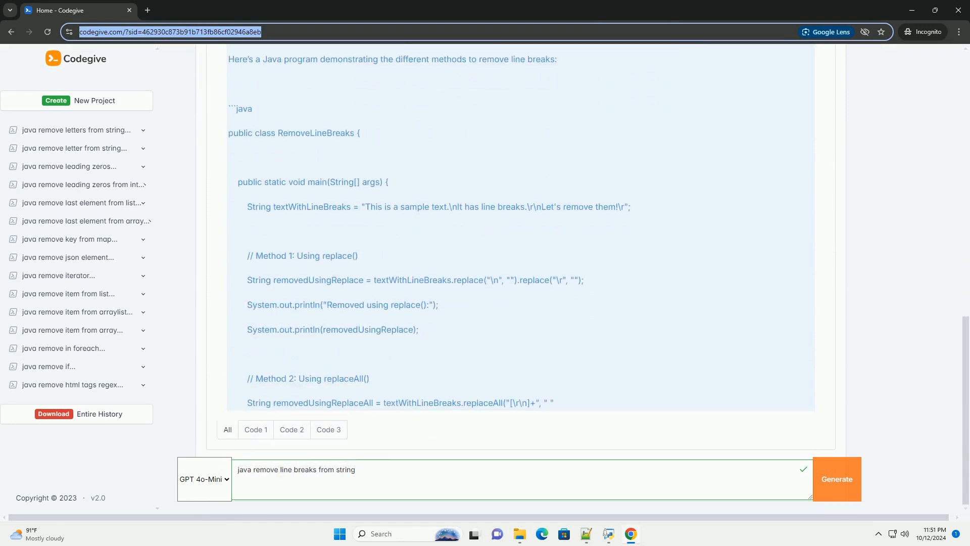
pyautogui.scroll(-3)
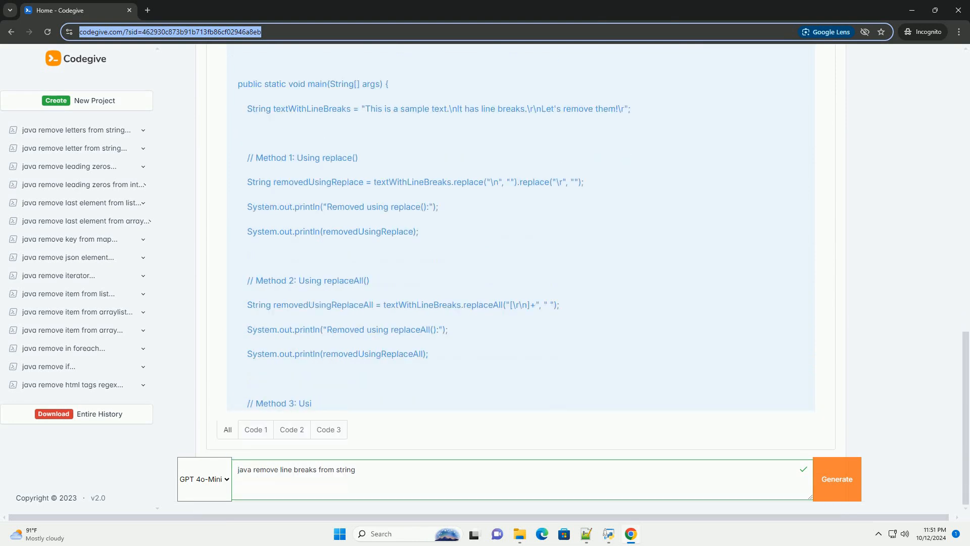
pyautogui.scroll(-3)
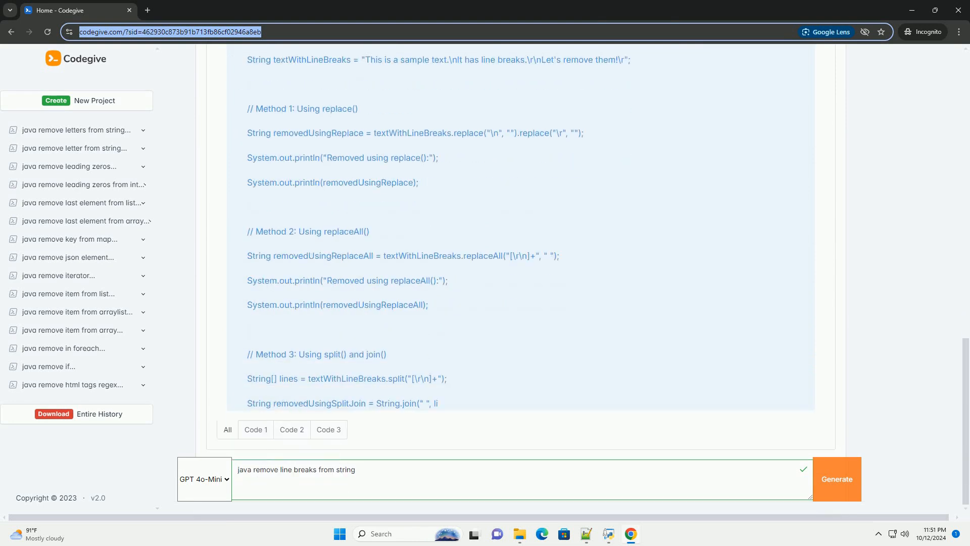
pyautogui.scroll(-3)
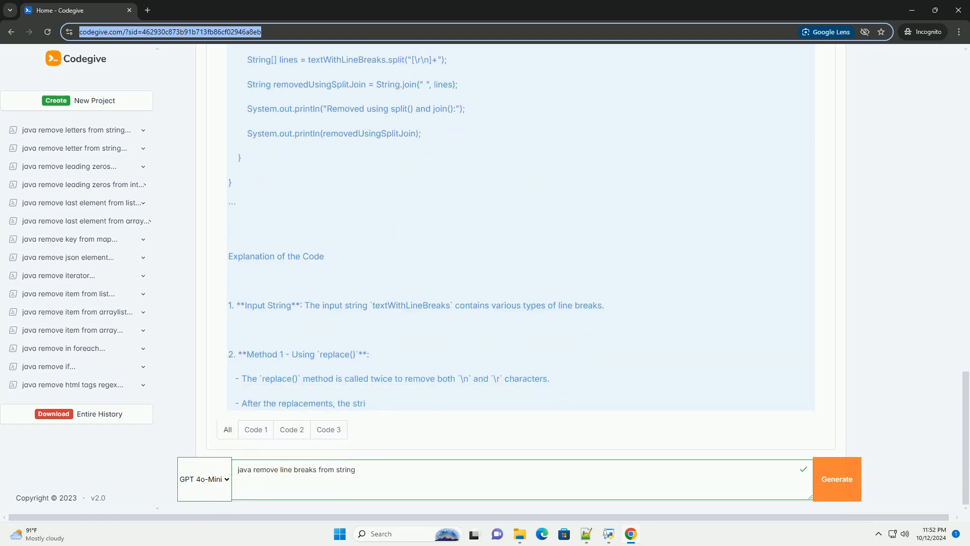
pyautogui.scroll(-3)
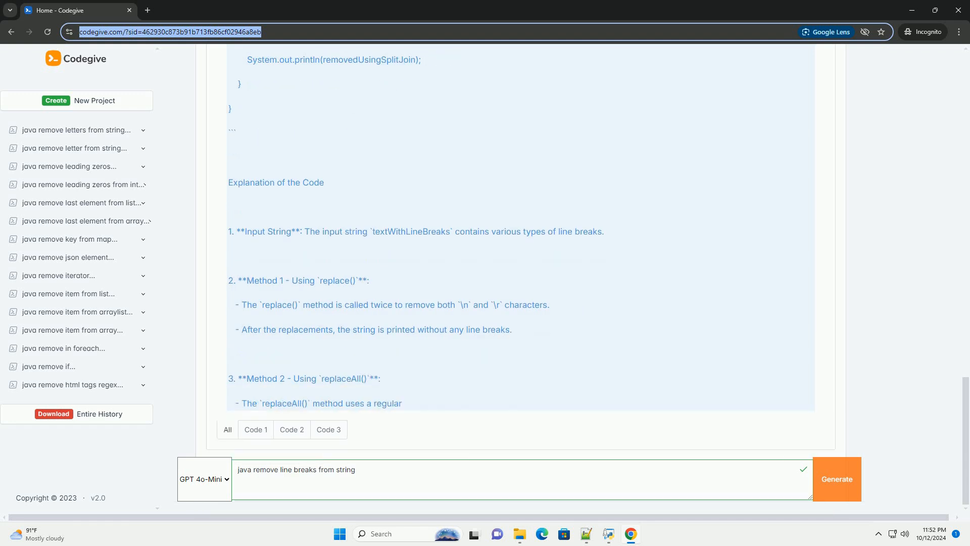
pyautogui.scroll(-3)
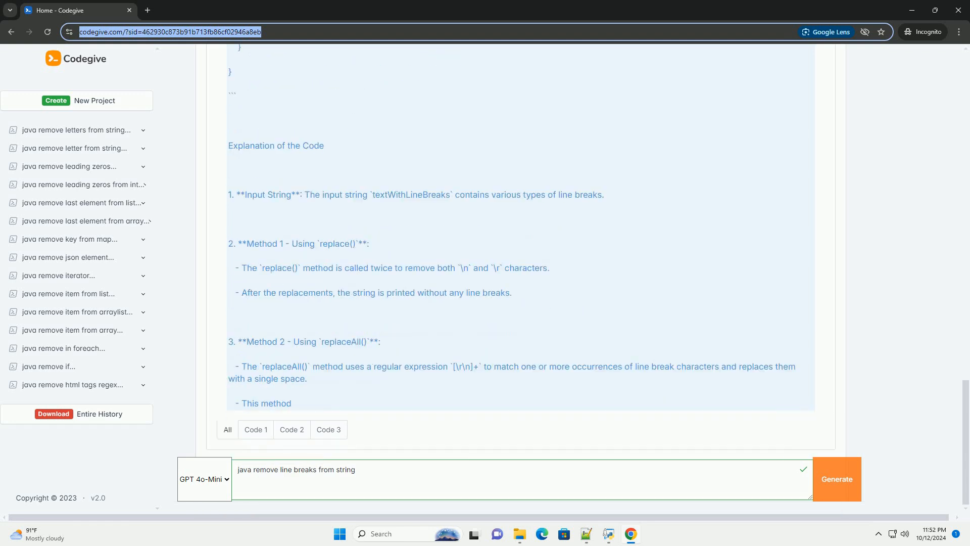
pyautogui.scroll(-3)
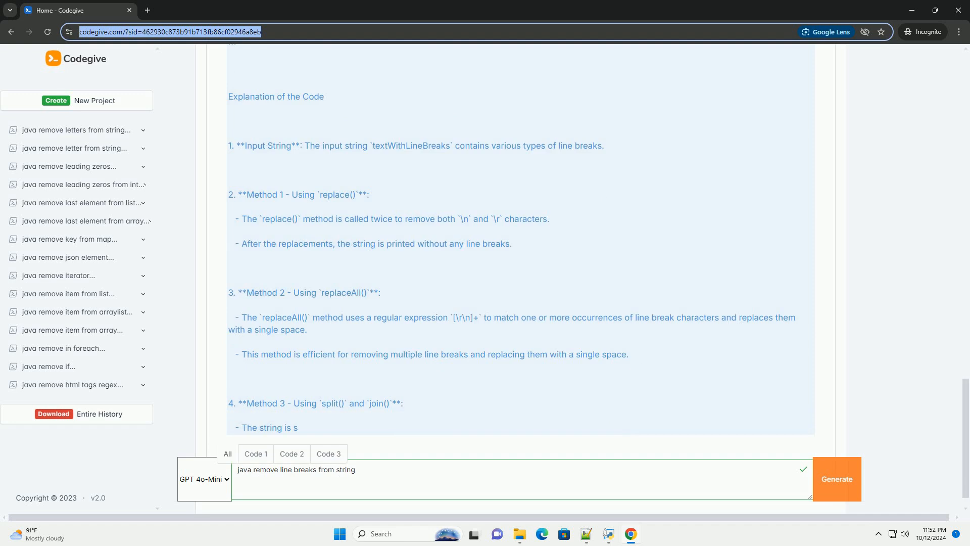
pyautogui.scroll(-3)
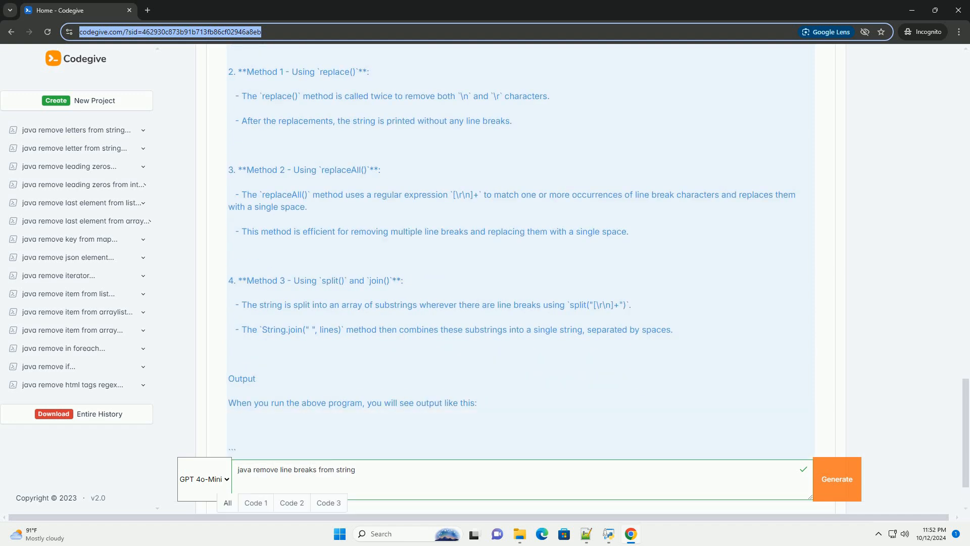
pyautogui.scroll(-3)
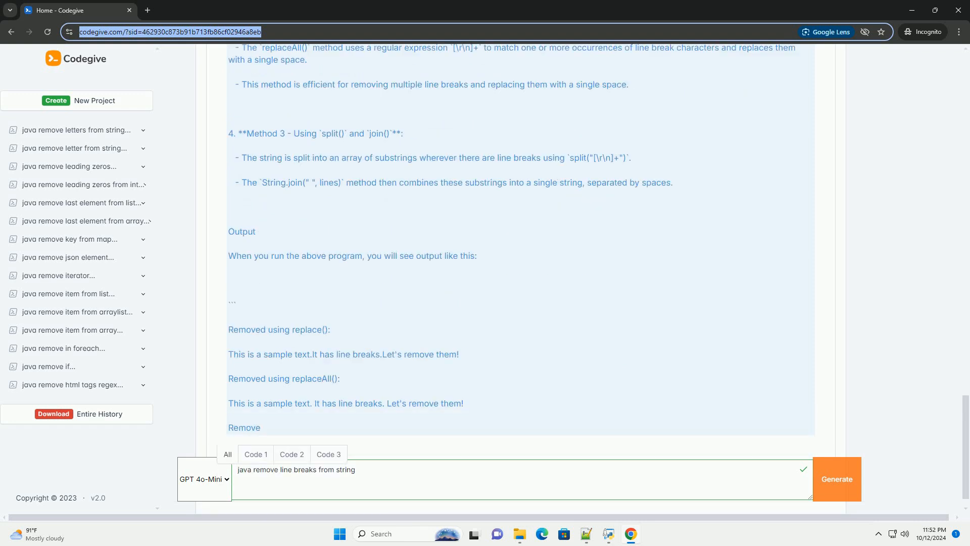
pyautogui.scroll(-3)
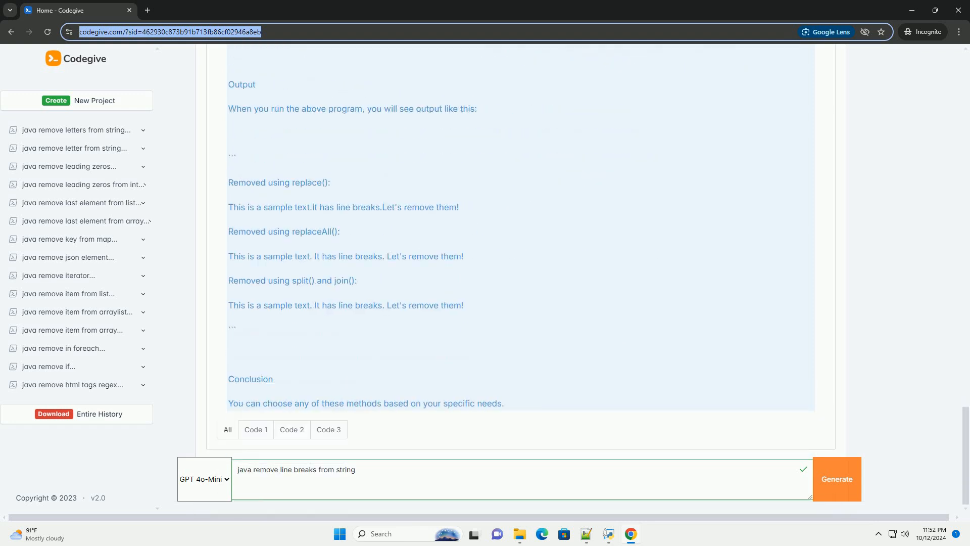
pyautogui.scroll(-3)
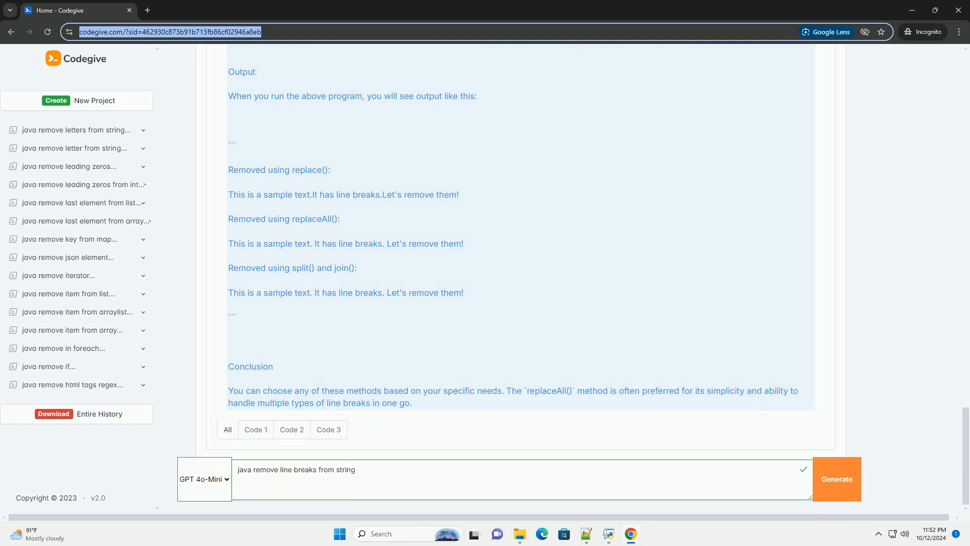